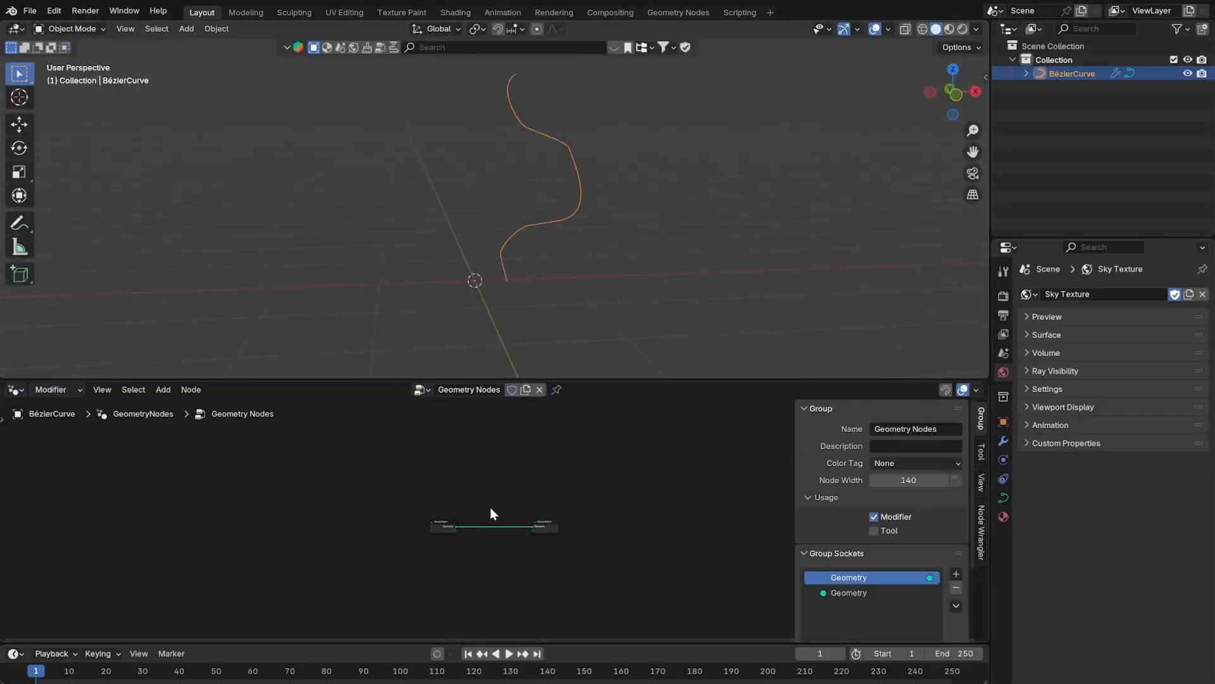
Add Curve to Mesh, Split Edges and Position nodes to break the curve into jagged segments
{"action": "type", "text": "to mesh"}
{"action": "type", "text": "split"}
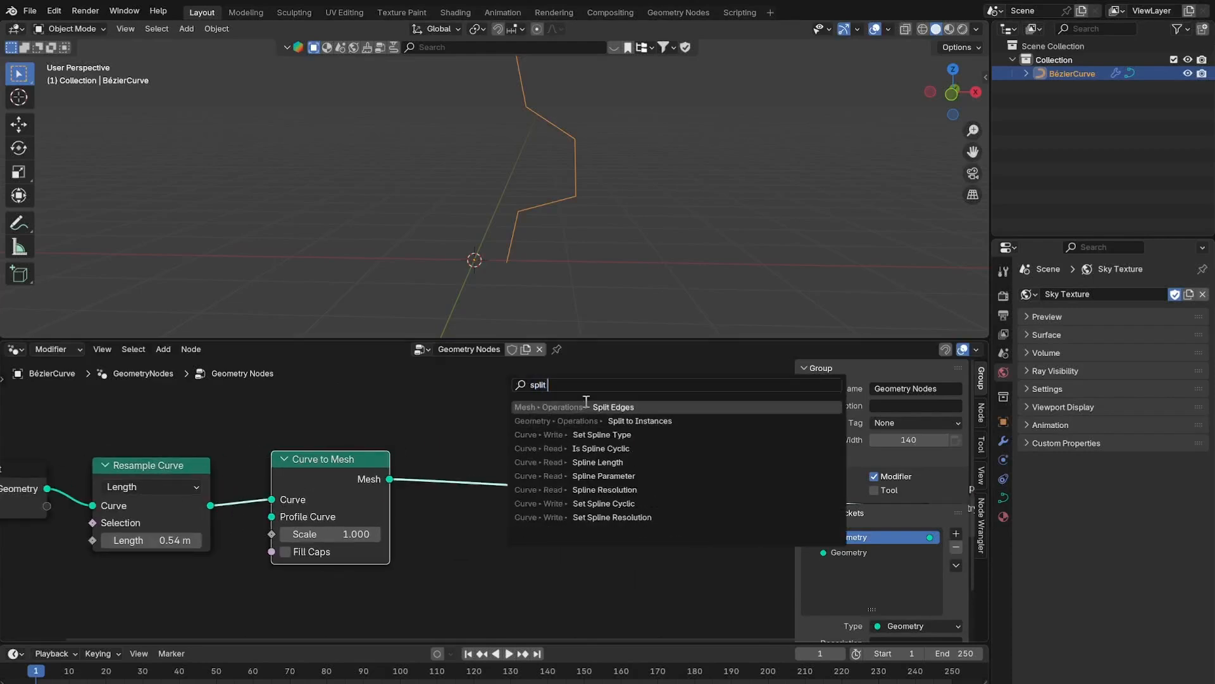
{"action": "left_click", "coordinate": [611, 407]}
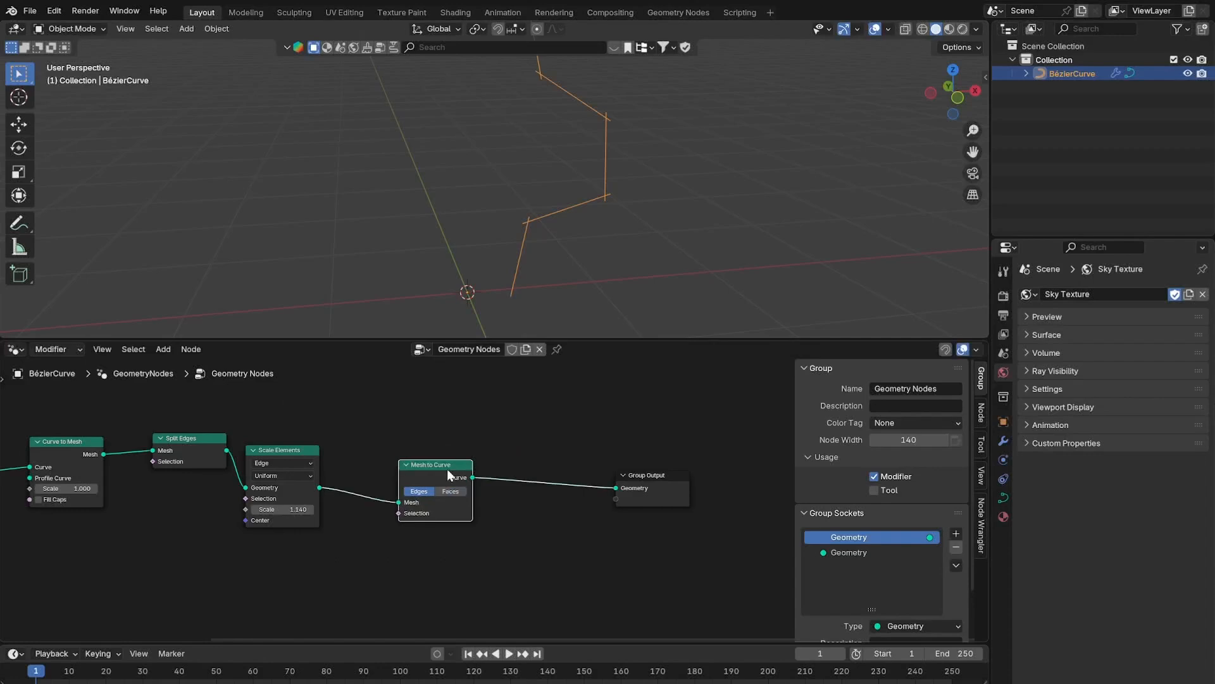
{"action": "type", "text": "pos"}
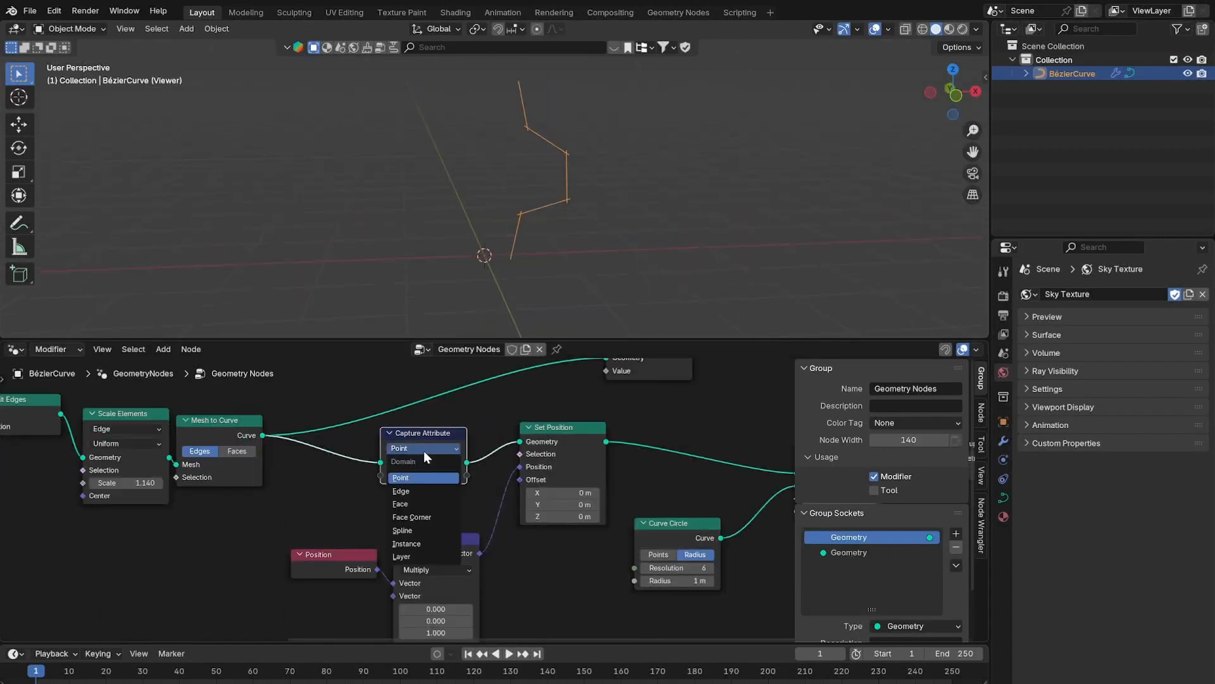
Capture position on points and build faceted layers with Subdivide, Triangulate and Dual Mesh
{"action": "left_click", "coordinate": [402, 530]}
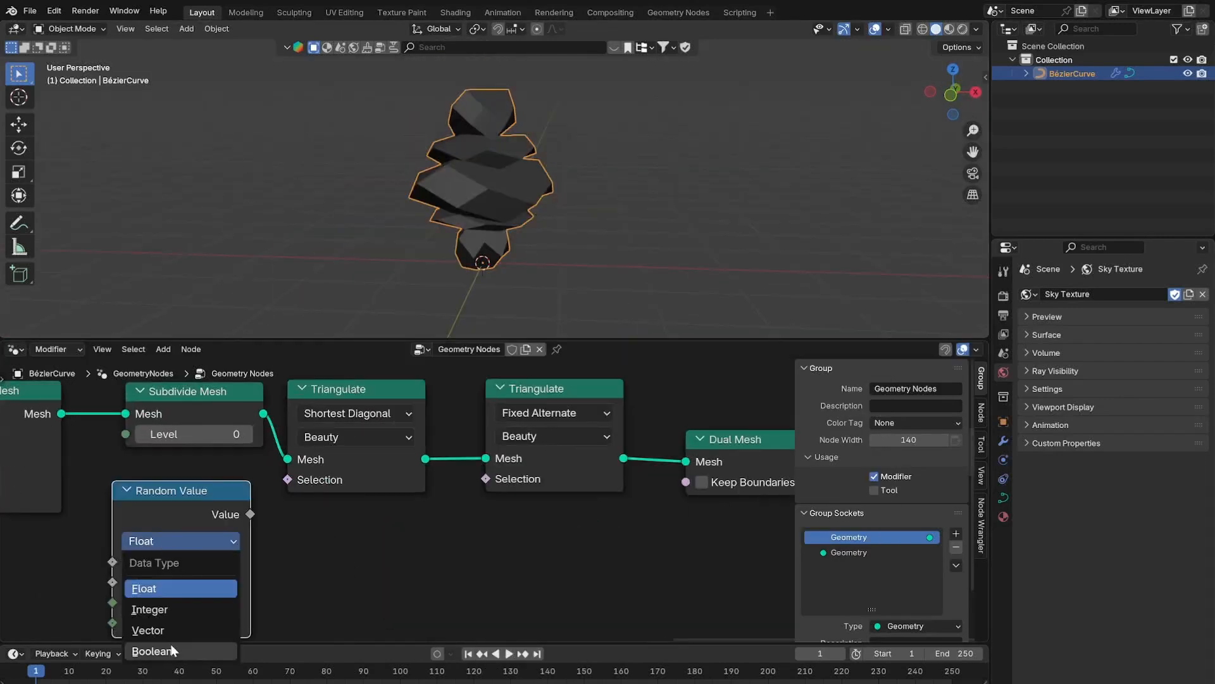
Offset positions with Noise Texture minus 0.5, scaled 0.08, then add Mesh to Volume
{"action": "left_click", "coordinate": [153, 650]}
{"action": "type", "text": "nois"}
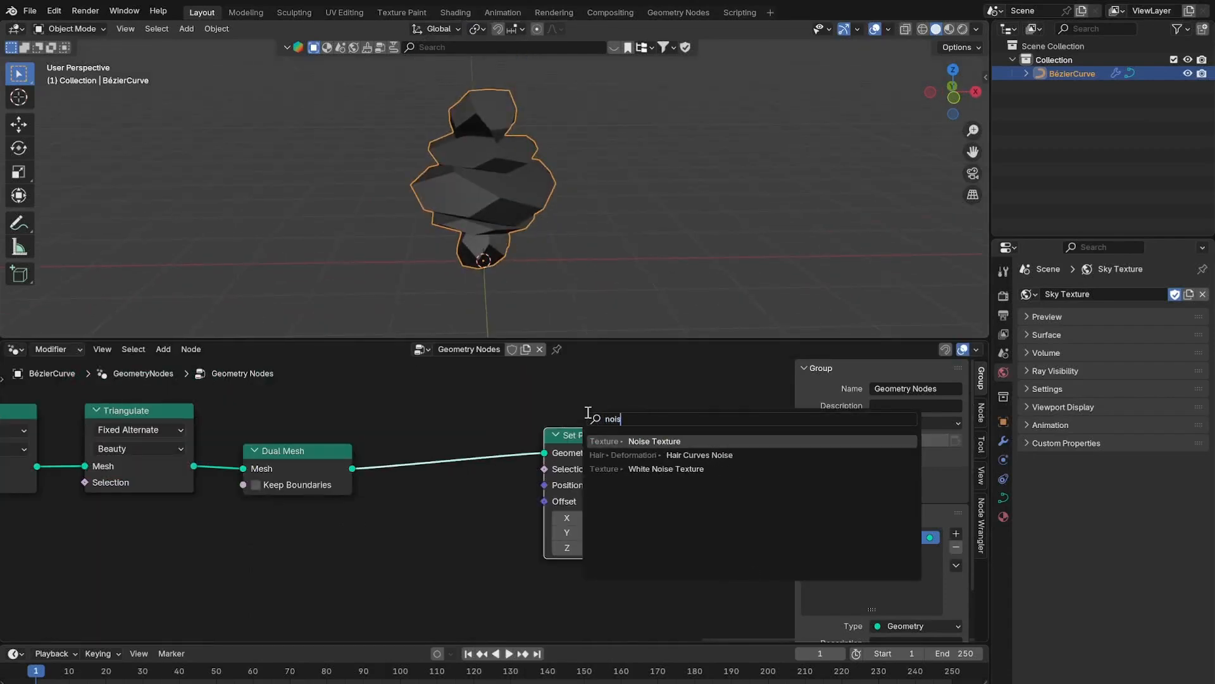
{"action": "left_click", "coordinate": [653, 440]}
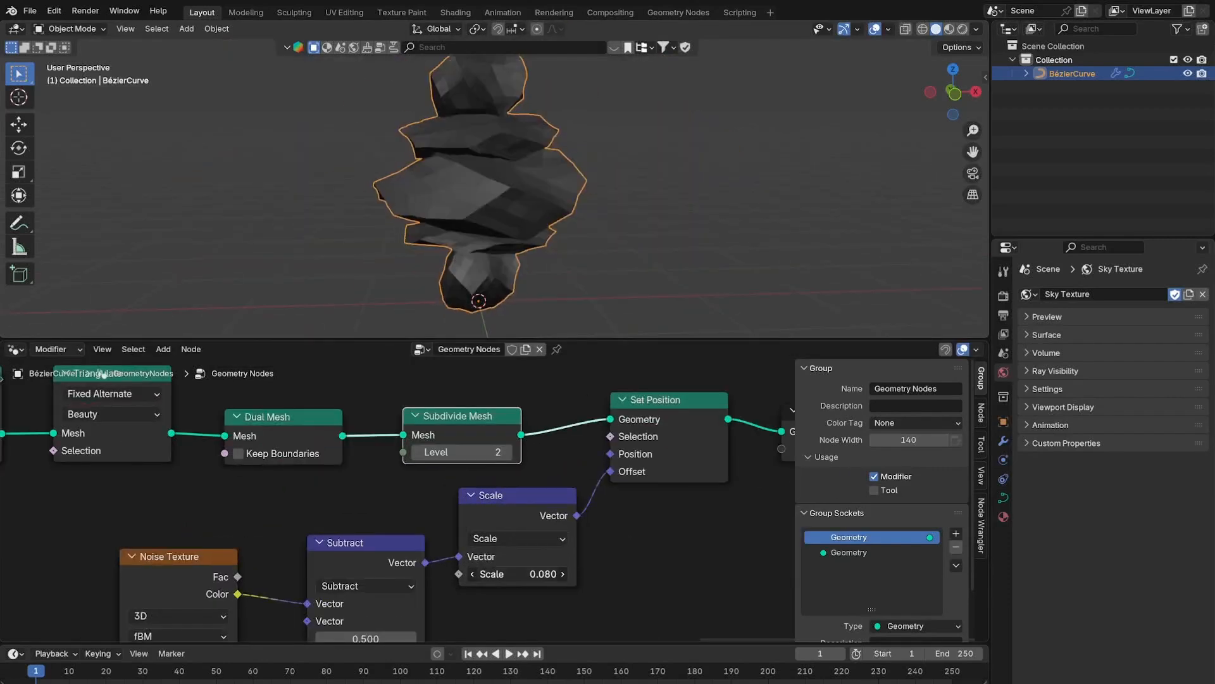
{"action": "type", "text": "volum"}
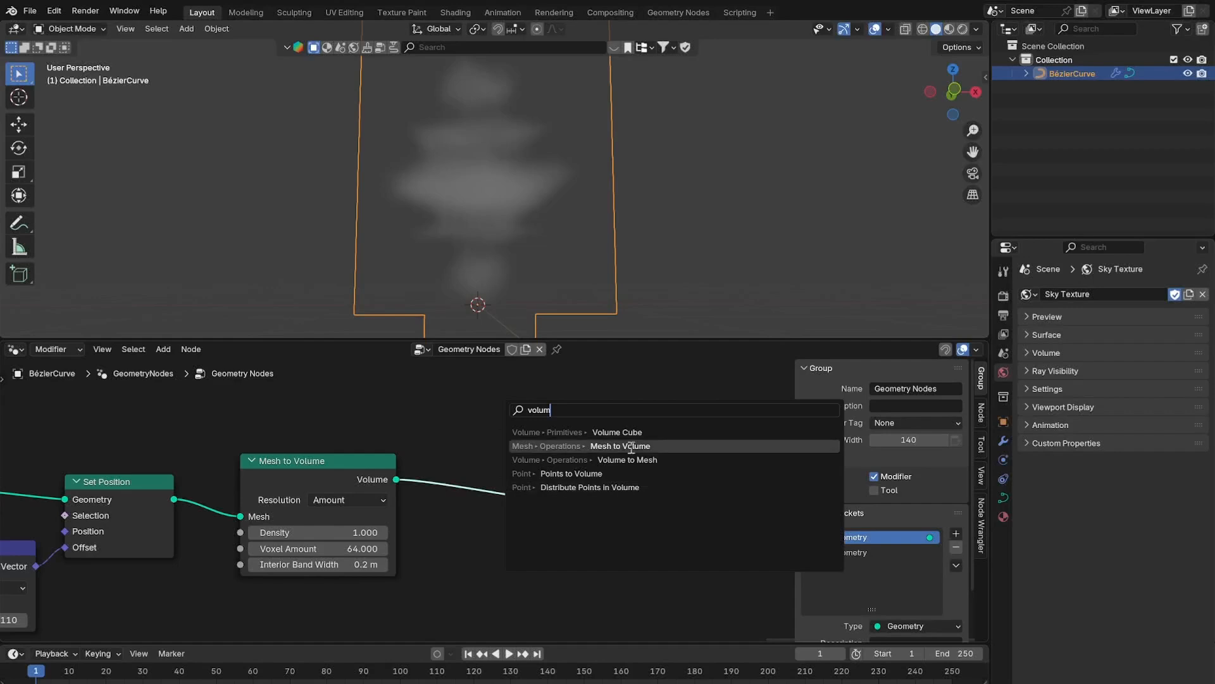
Add Volume to Mesh, smooth shading and Set Material, then select rock_face_03 textures
{"action": "left_click", "coordinate": [628, 459]}
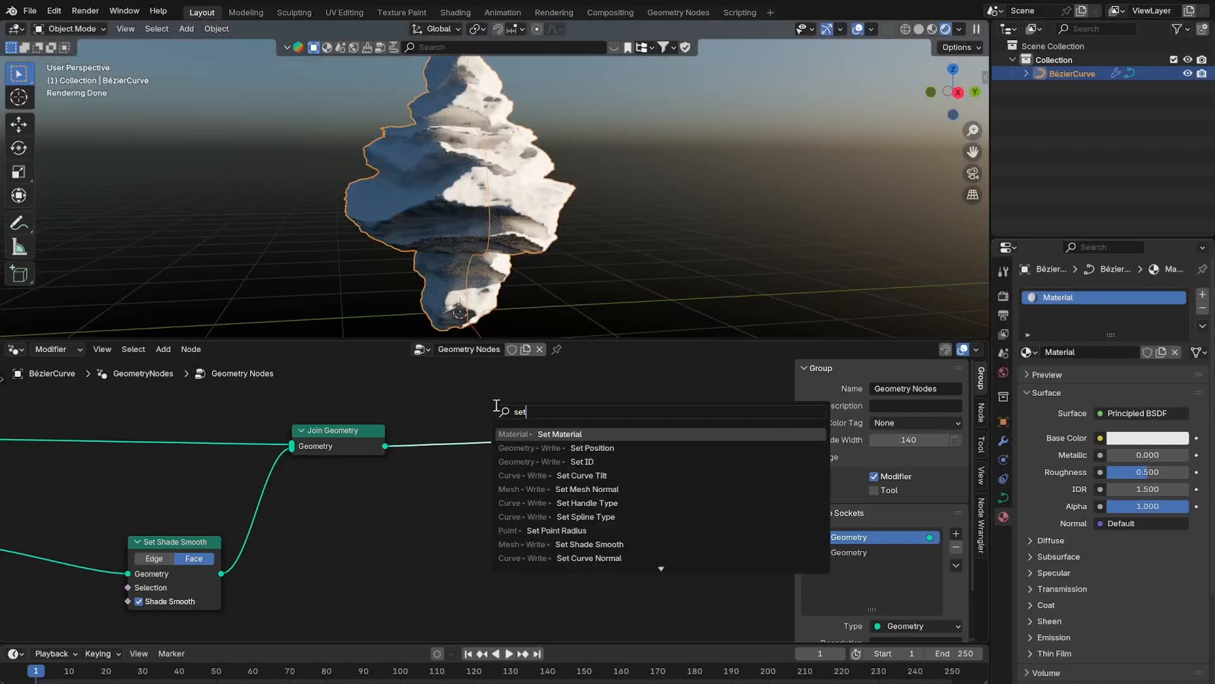
{"action": "left_click", "coordinate": [559, 433]}
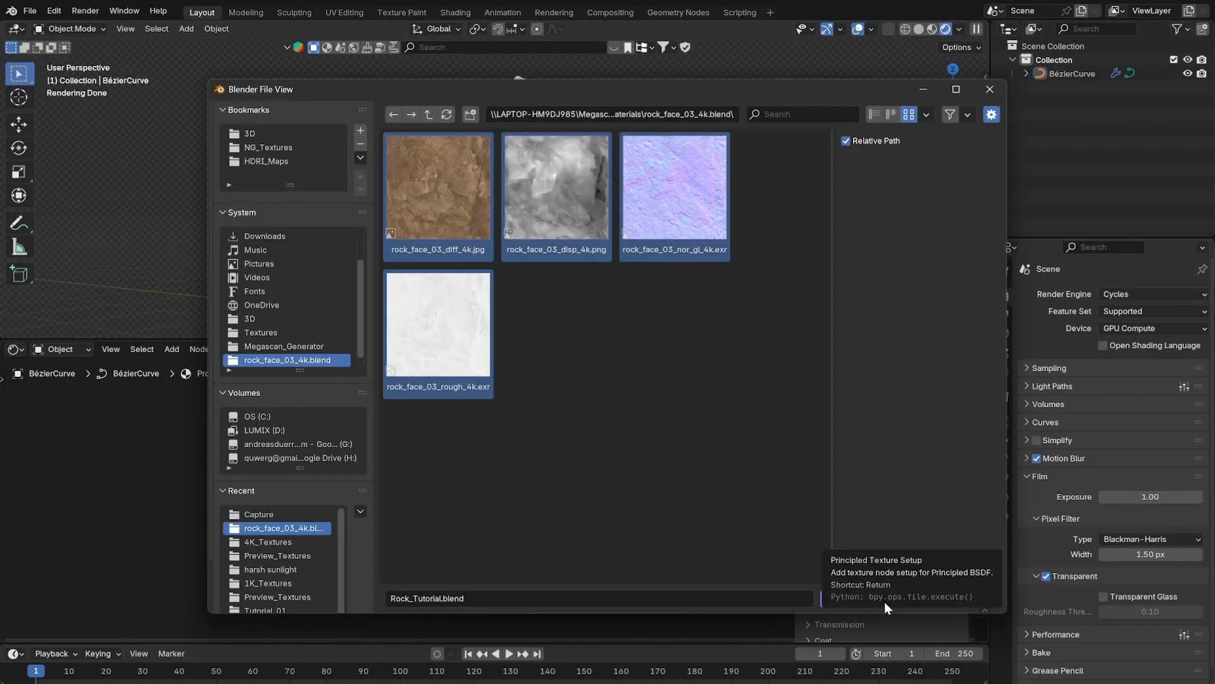
Load the rock_face_03 PBR textures into the Procedural Rock material via Principled Texture Setup
{"action": "left_click", "coordinate": [426, 598]}
{"action": "type", "text": "vo"}
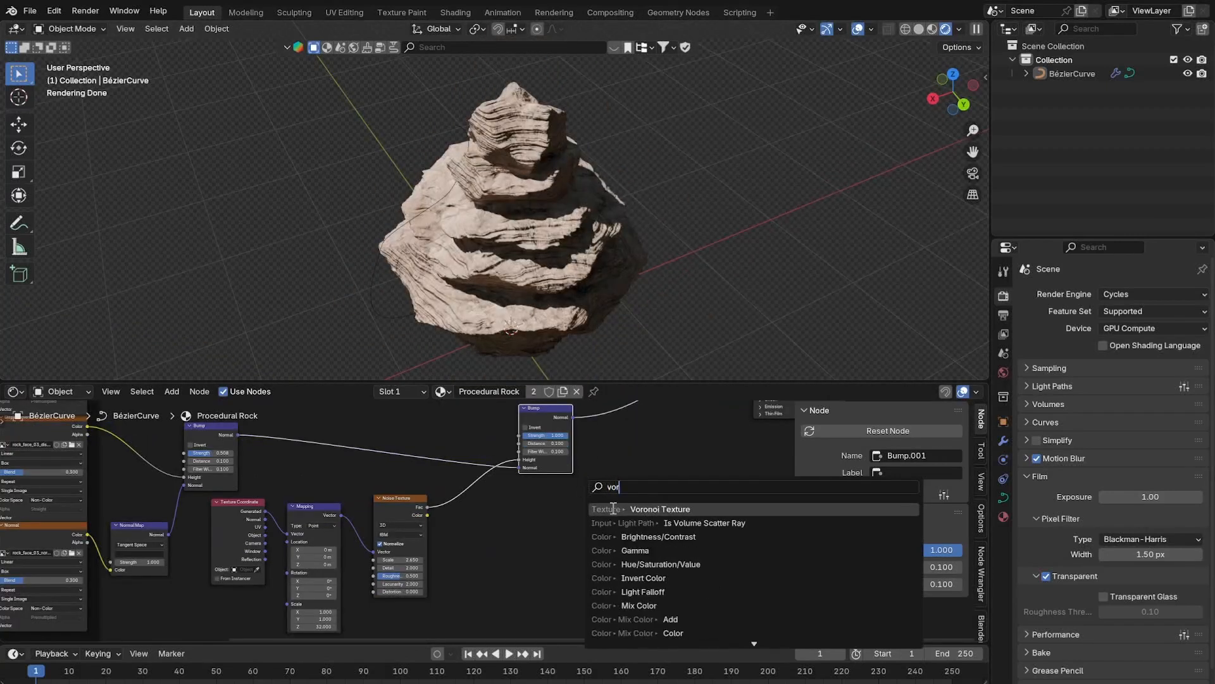
Add a distance-to-edge Voronoi Texture through a Color Ramp for dark crack lines
{"action": "left_click", "coordinate": [660, 508]}
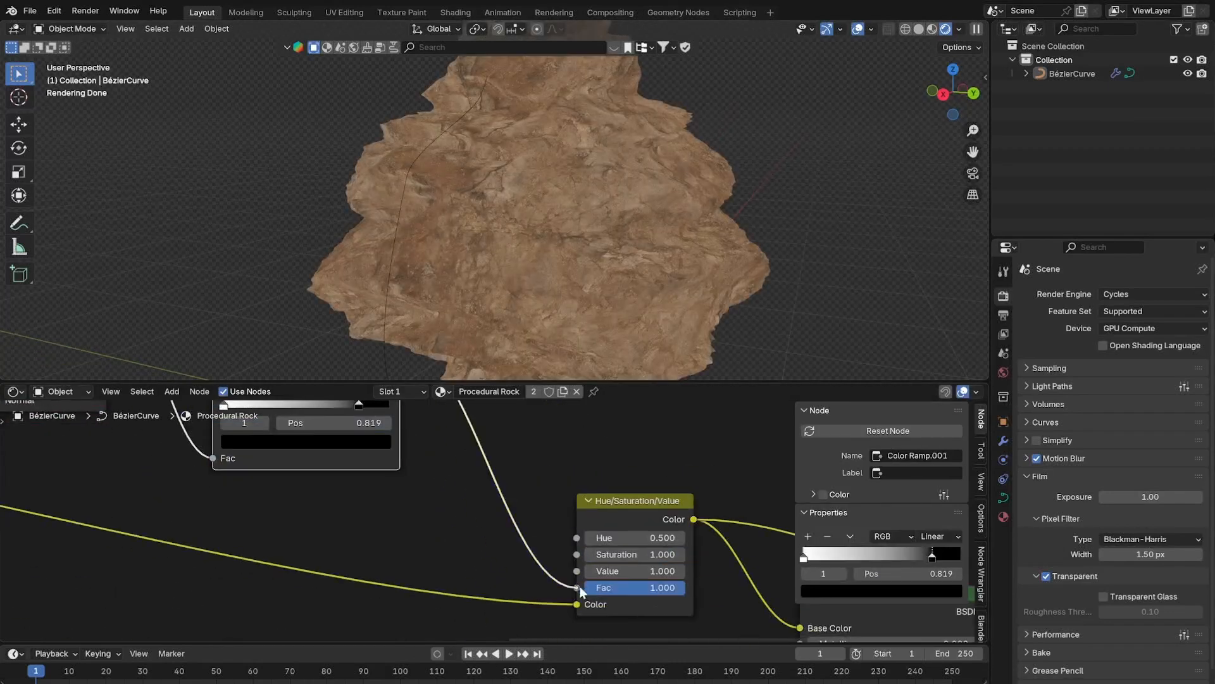
Drive a Hue/Saturation/Value node on Base Color using Color Ramp.001 as its factor
{"action": "left_click", "coordinate": [633, 571]}
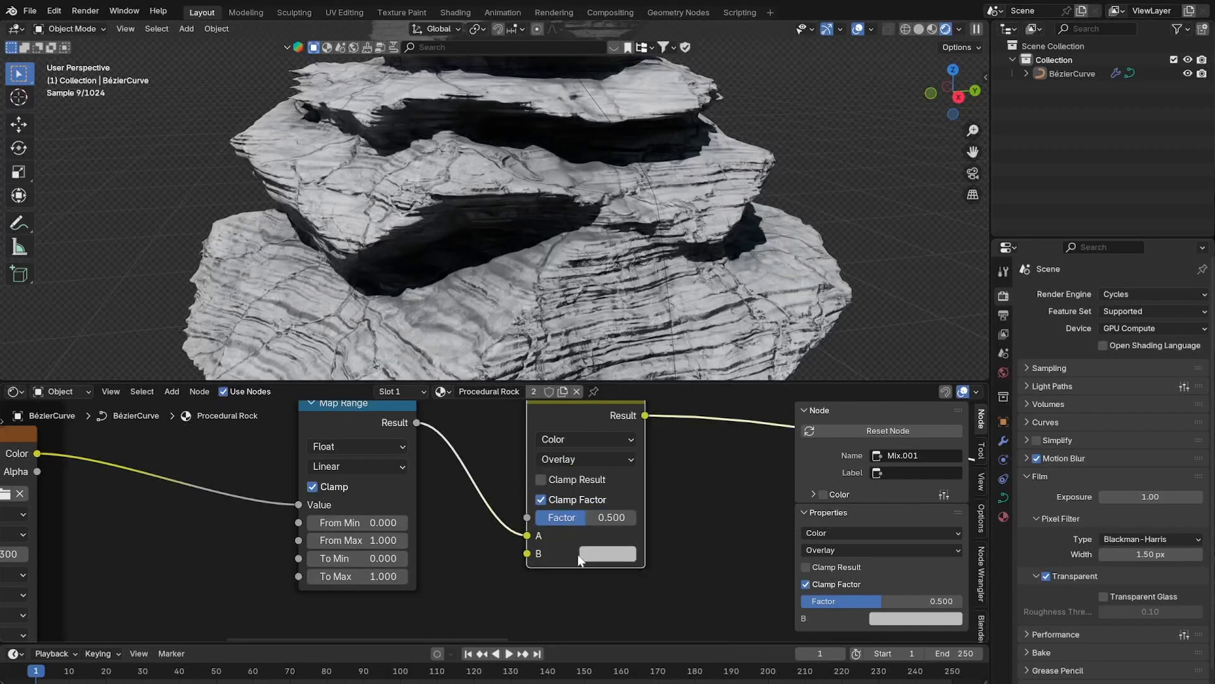
Set the Overlay Mix factor to 1.0 with green #02BB00 as colour B
{"action": "left_click", "coordinate": [608, 553]}
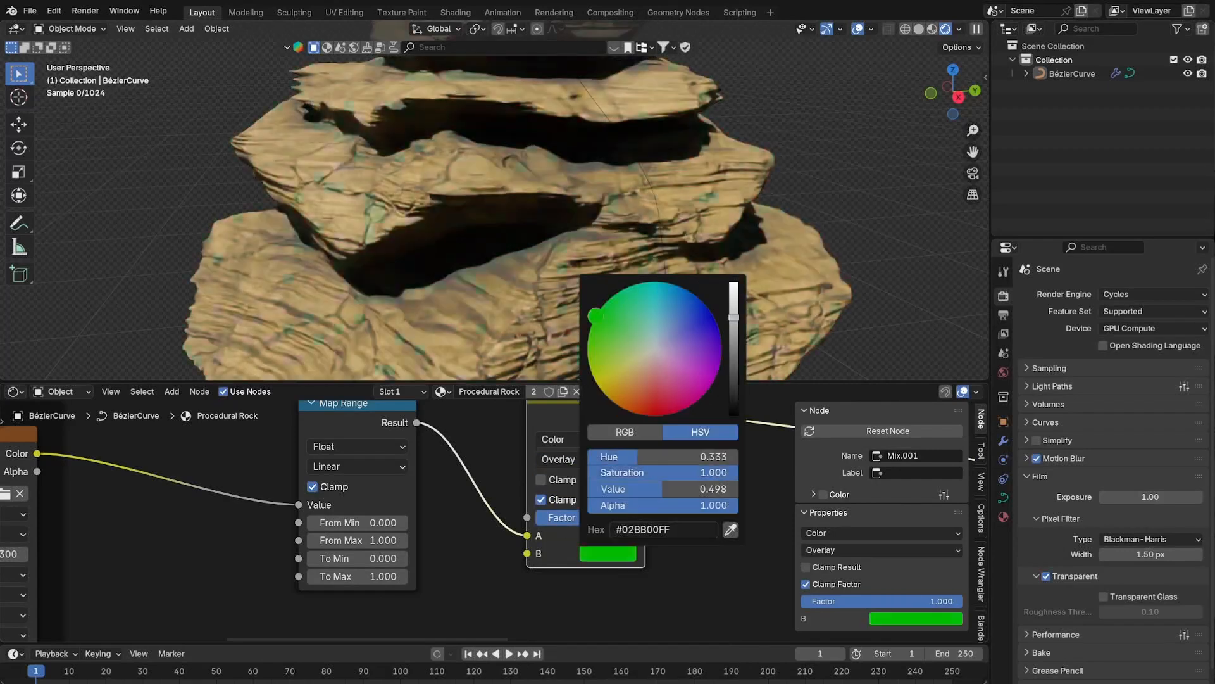